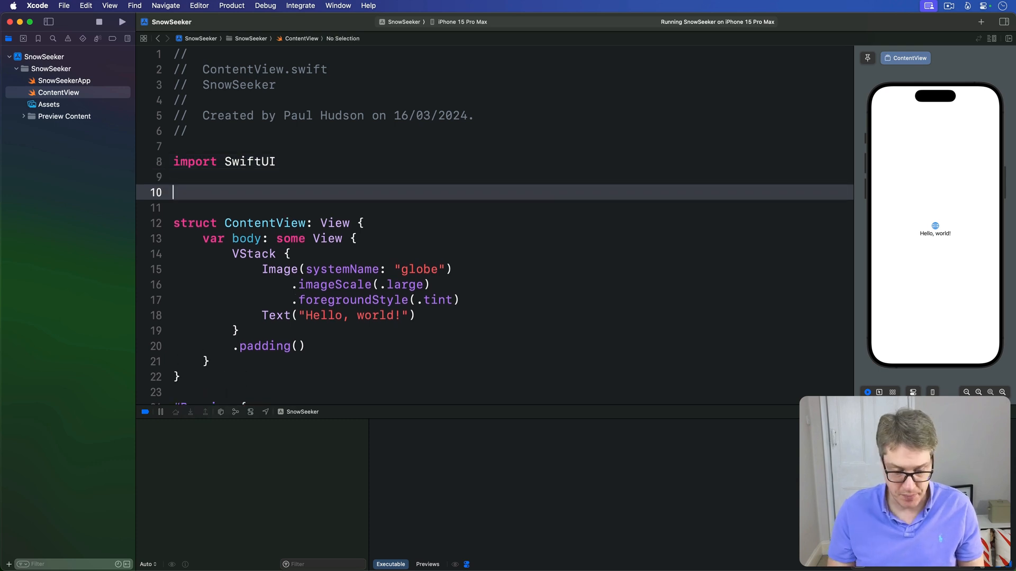
pyautogui.write('@Observable {')
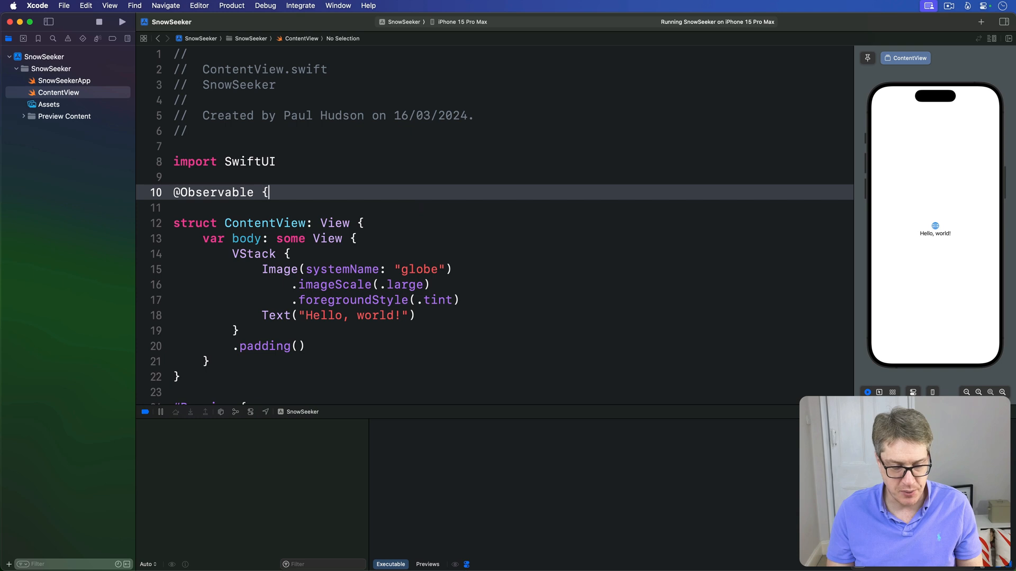
pyautogui.write('class Player {')
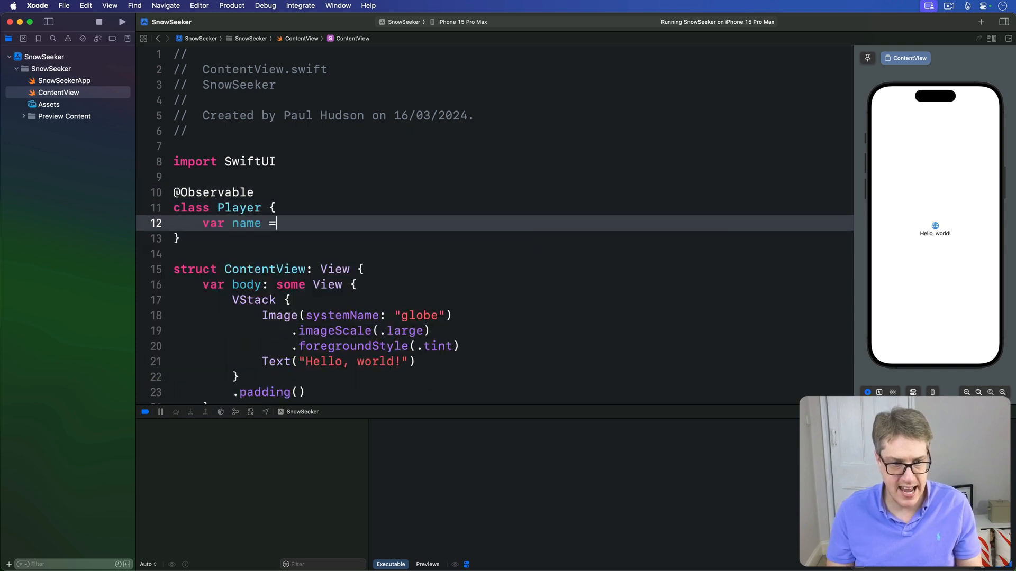
pyautogui.write('"Anonymous"')
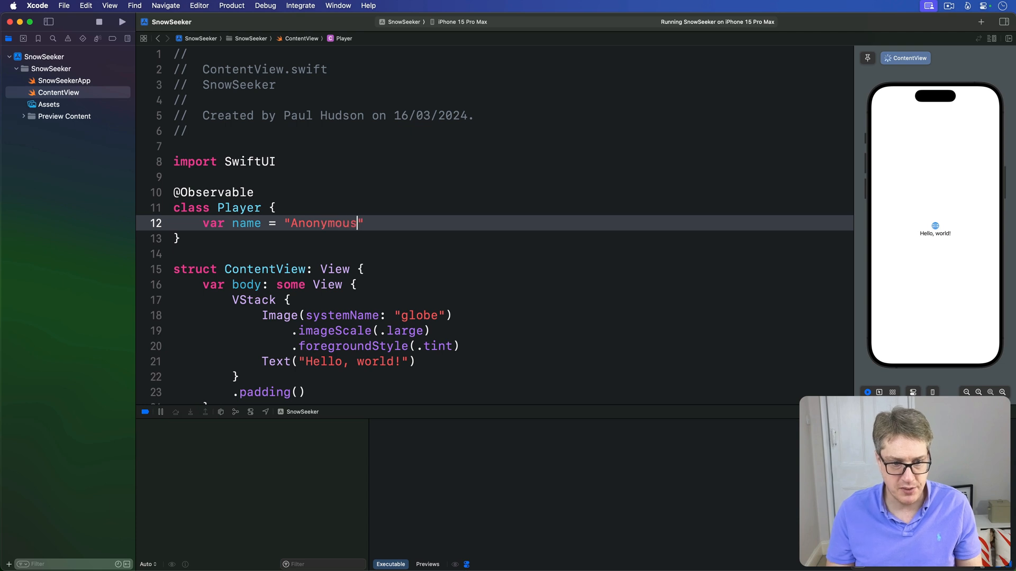
pyautogui.write('var hj')
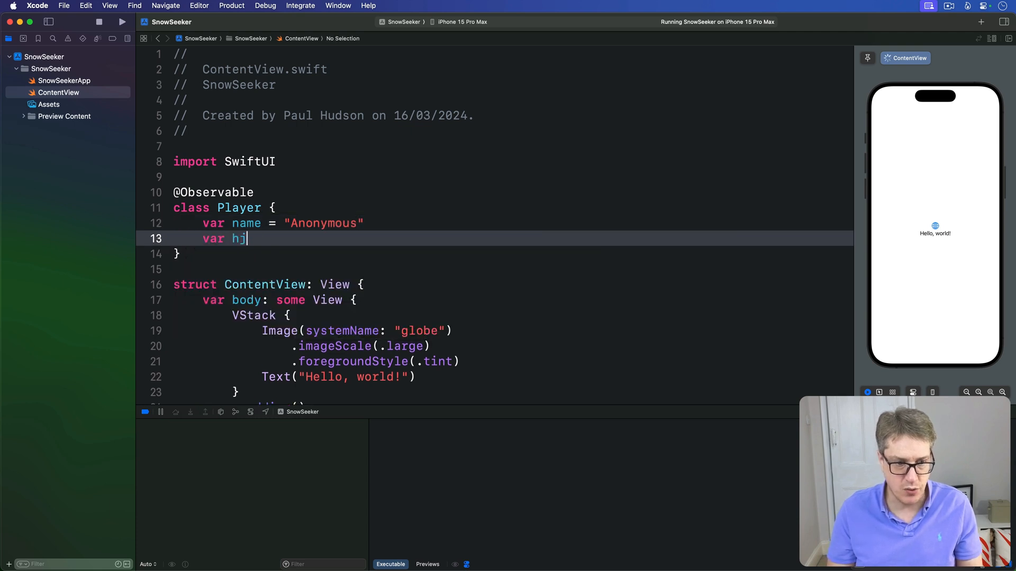
pyautogui.write('ighScore = 0')
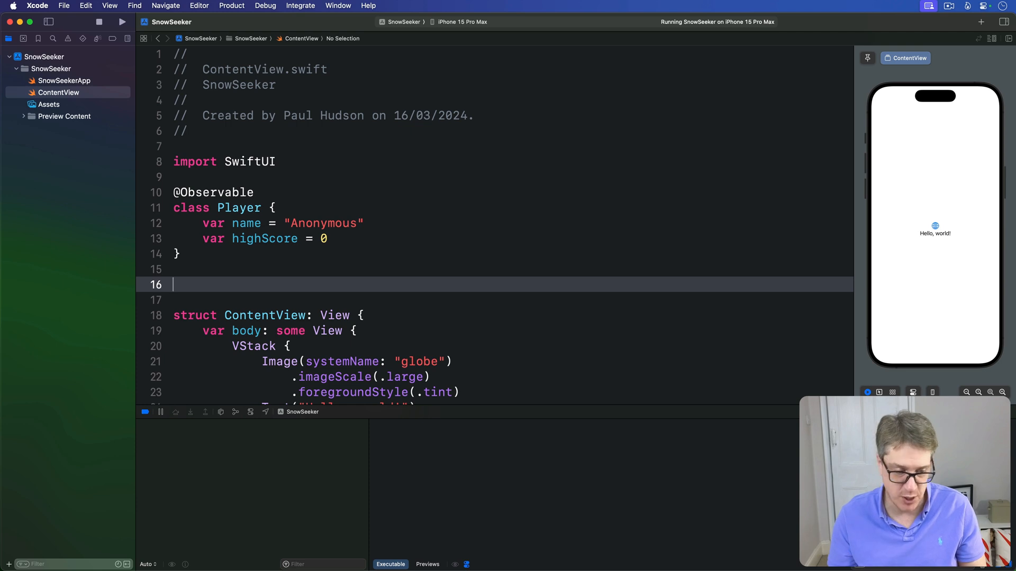
# - Write HighScoreView with a player: Player property and Text("Your high score: \(player.highScore)")
pyautogui.write('struct High')
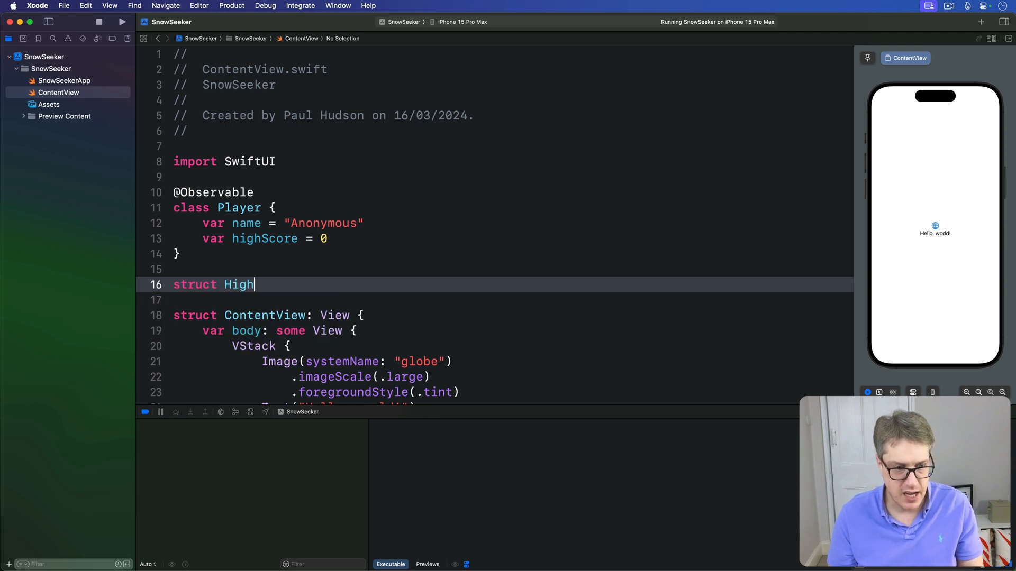
pyautogui.write('ScoreView: View {')
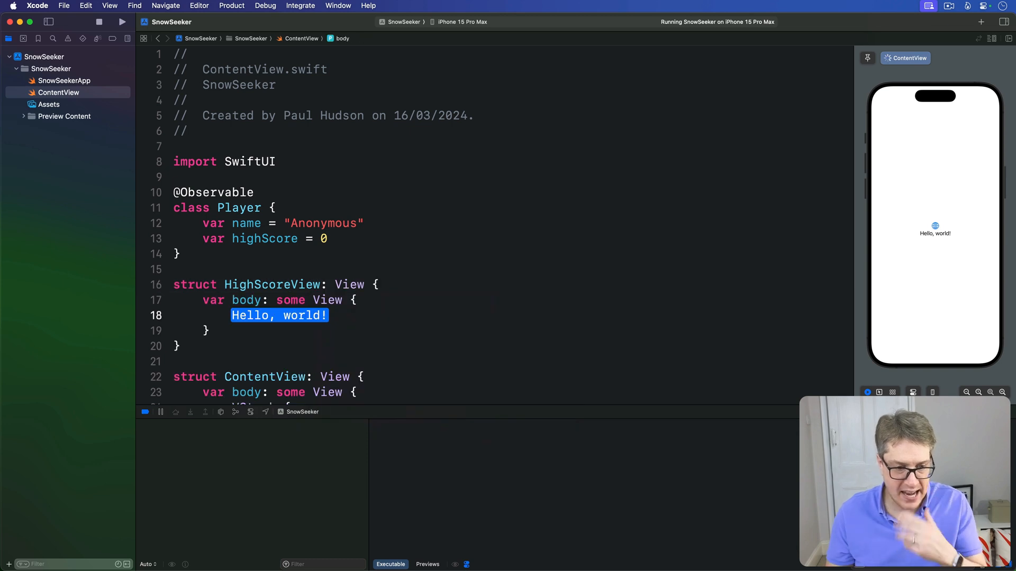
pyautogui.press('return')
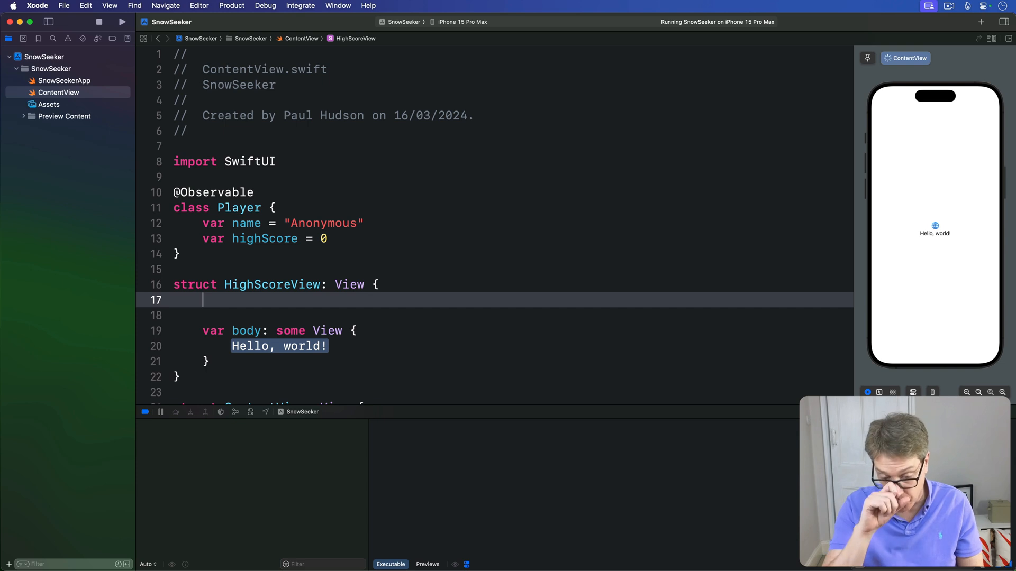
pyautogui.write('var player:')
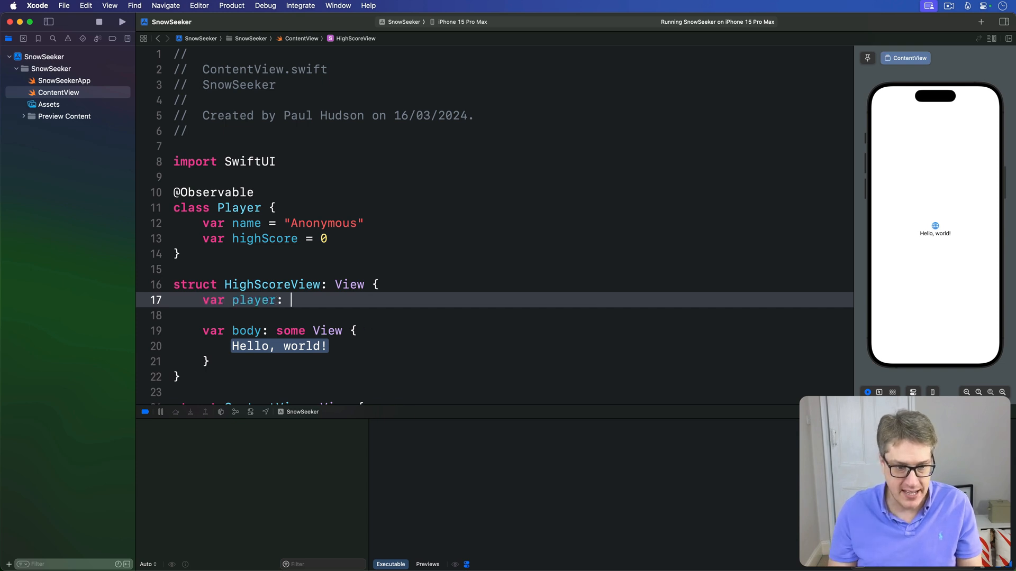
pyautogui.write('Player')
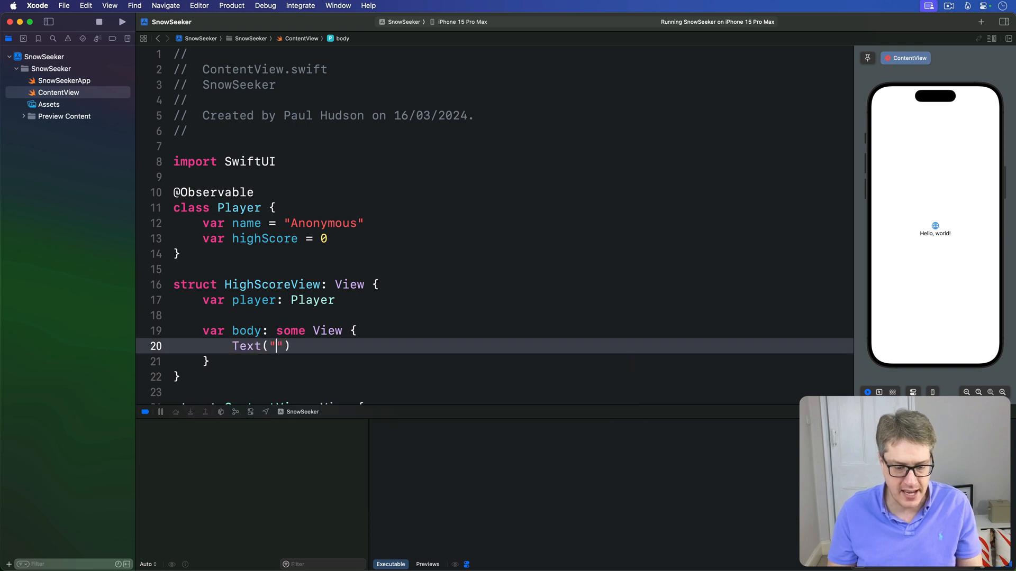
pyautogui.write('Your high score: \\')
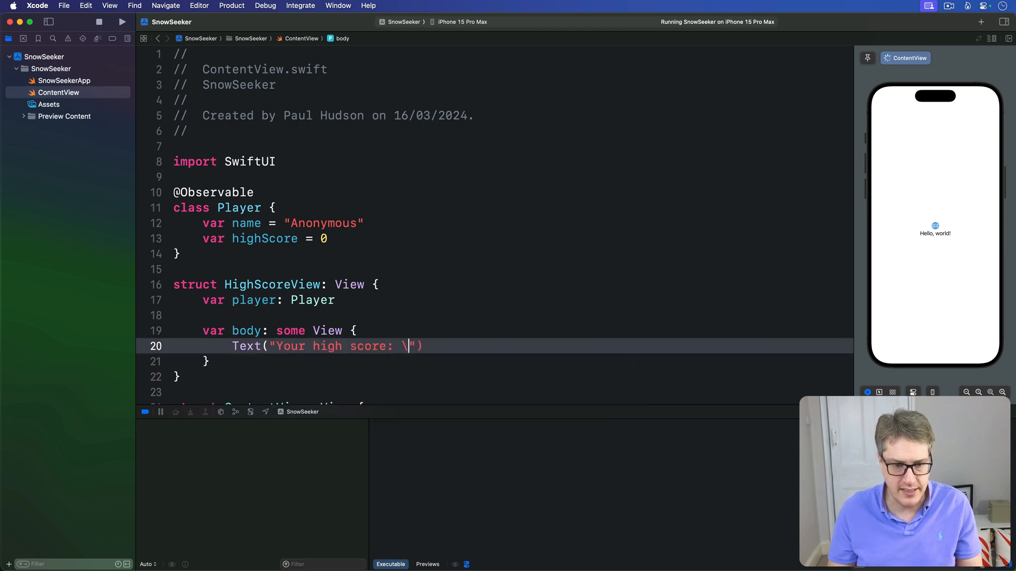
pyautogui.write('(player.highScore)')
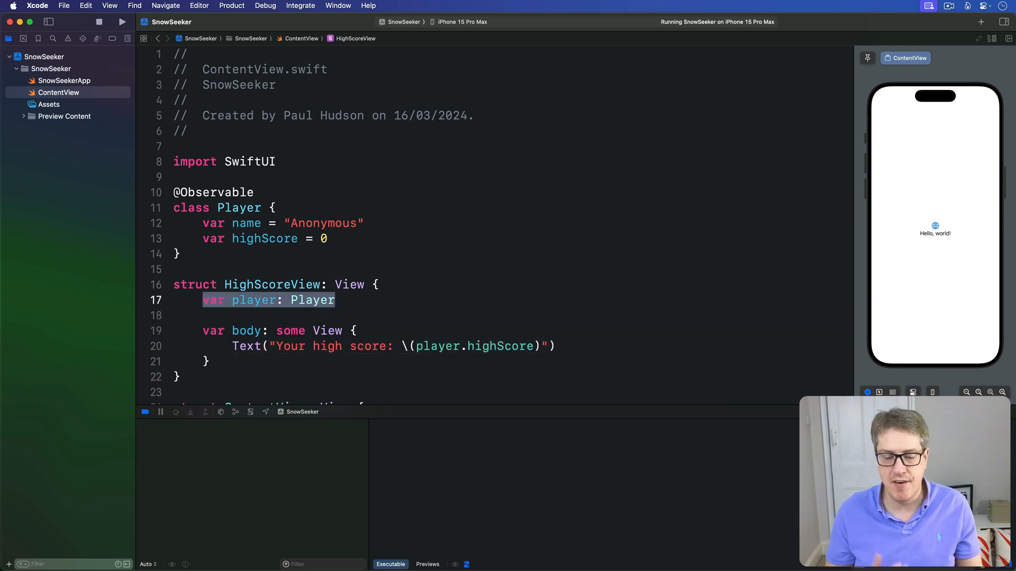
pyautogui.scroll(-3)
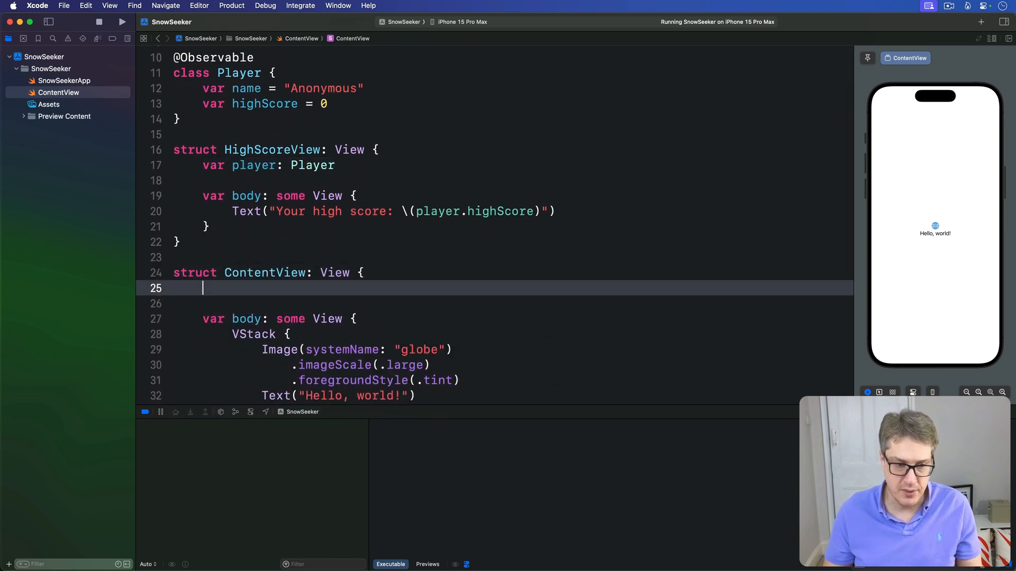
pyautogui.write('@State private var playe')
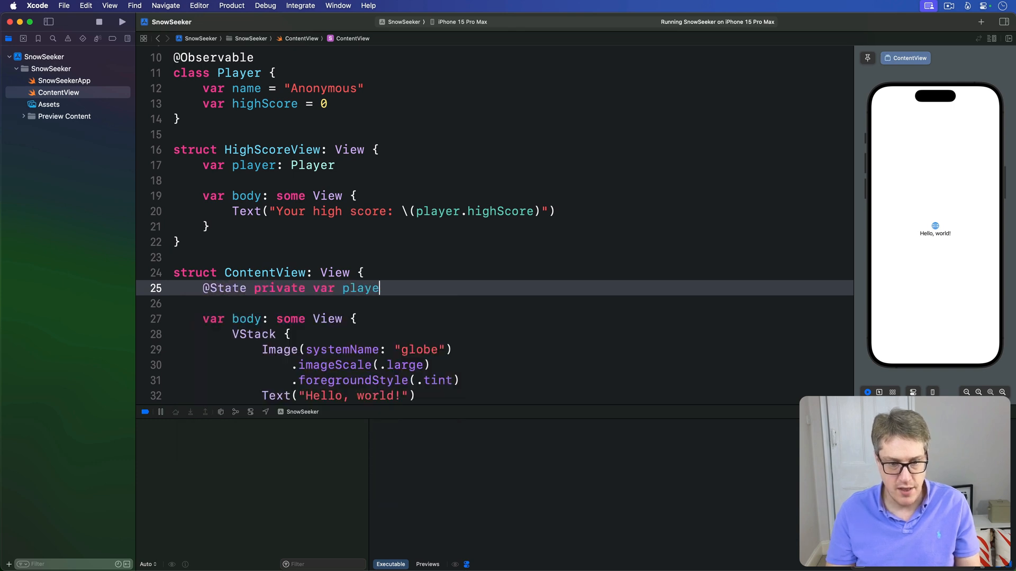
pyautogui.write('r = Player()')
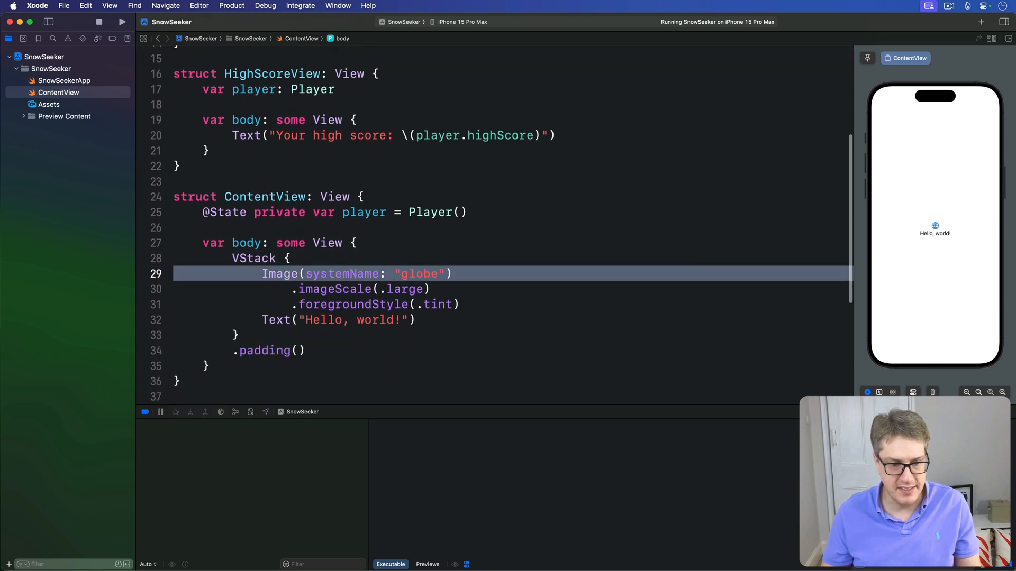
pyautogui.write('Te')
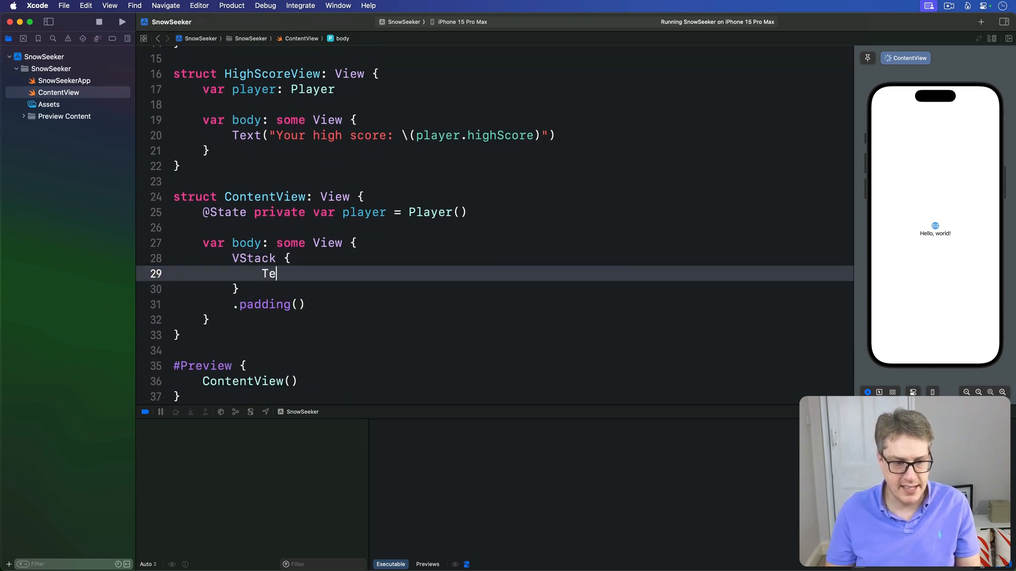
pyautogui.write('xt("Welcome!")')
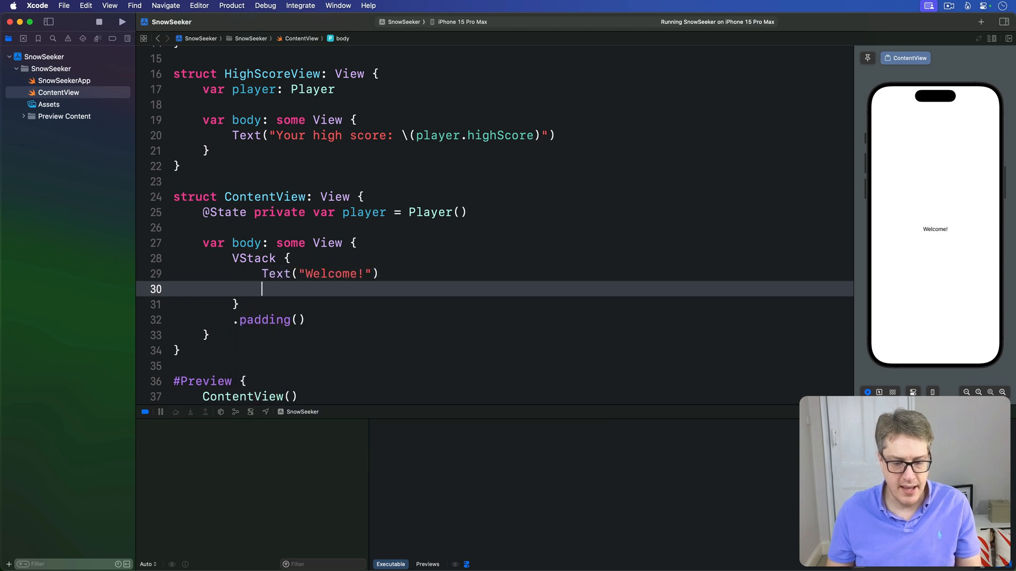
pyautogui.write('HighScoreView(player: player')
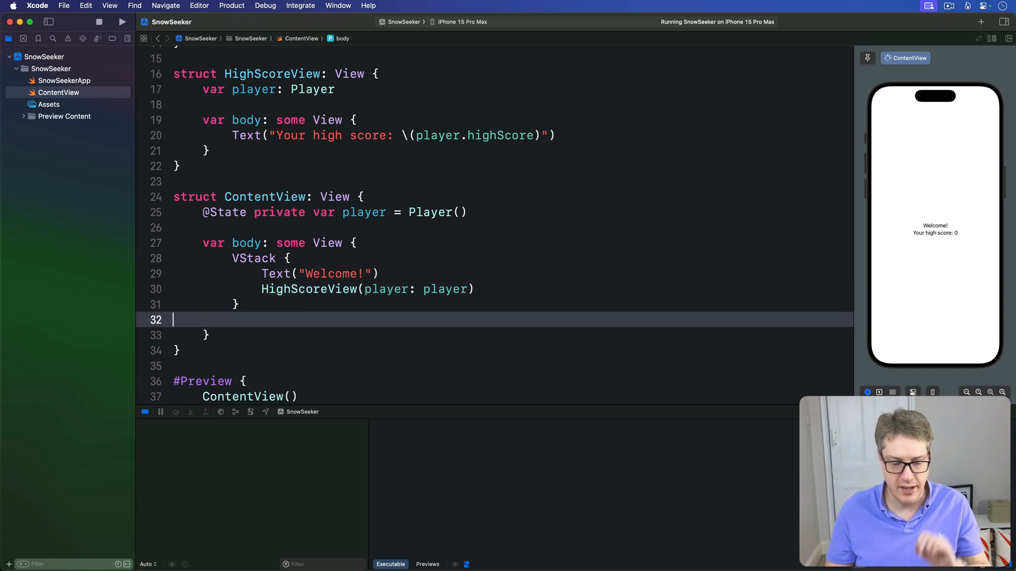
pyautogui.press('Backspace')
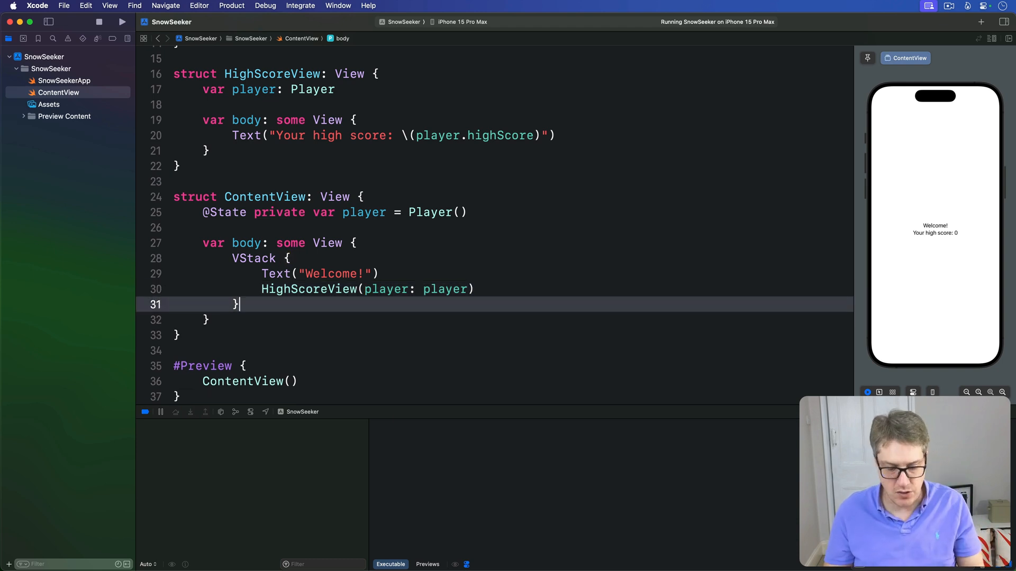
pyautogui.click(122, 21)
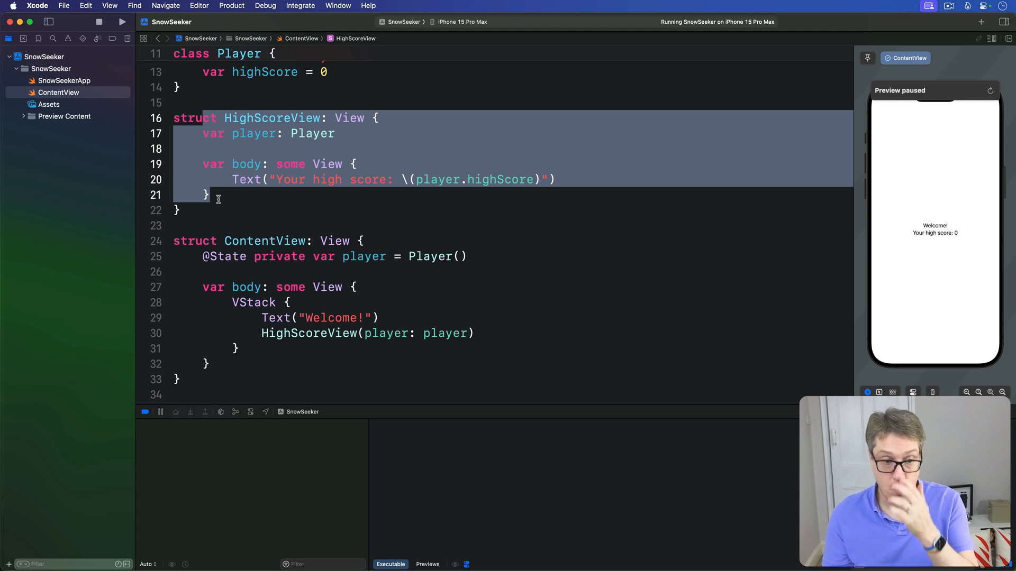
pyautogui.doubleClick(364, 256)
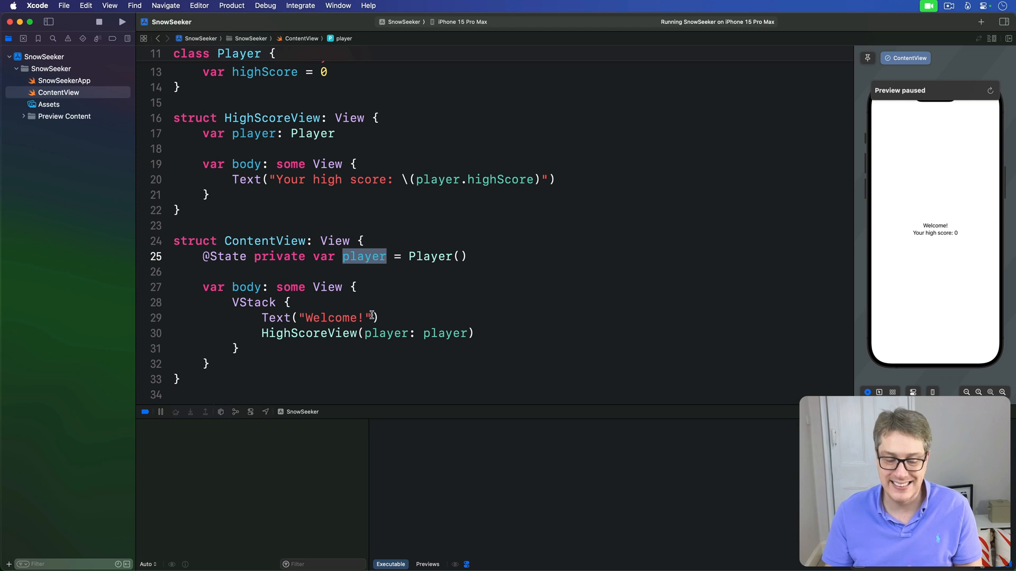
pyautogui.moveTo(370, 314)
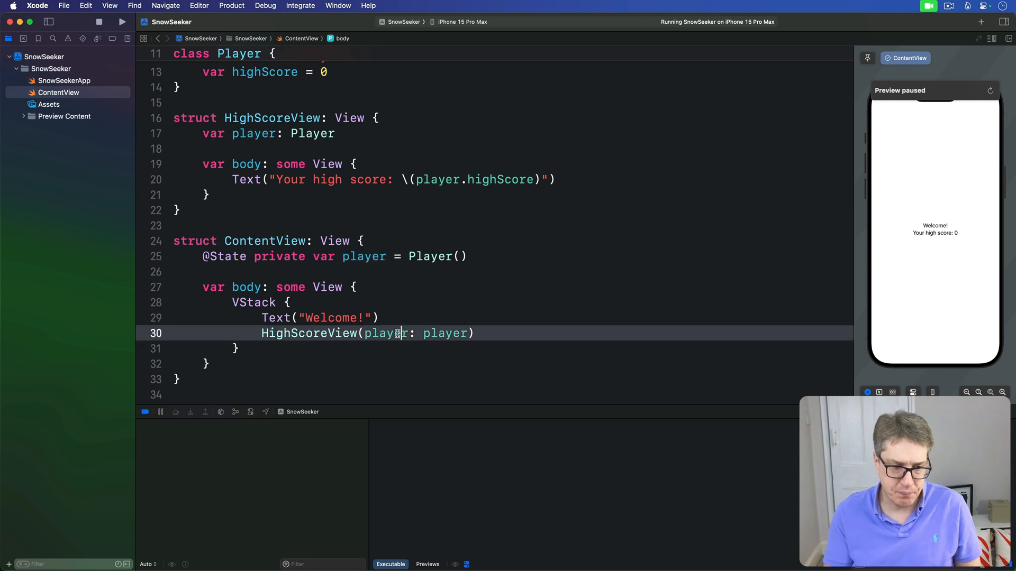
# - Remove the player argument from HighScoreView() and attach .environment(player) to the VStack
pyautogui.doubleClick(386, 333)
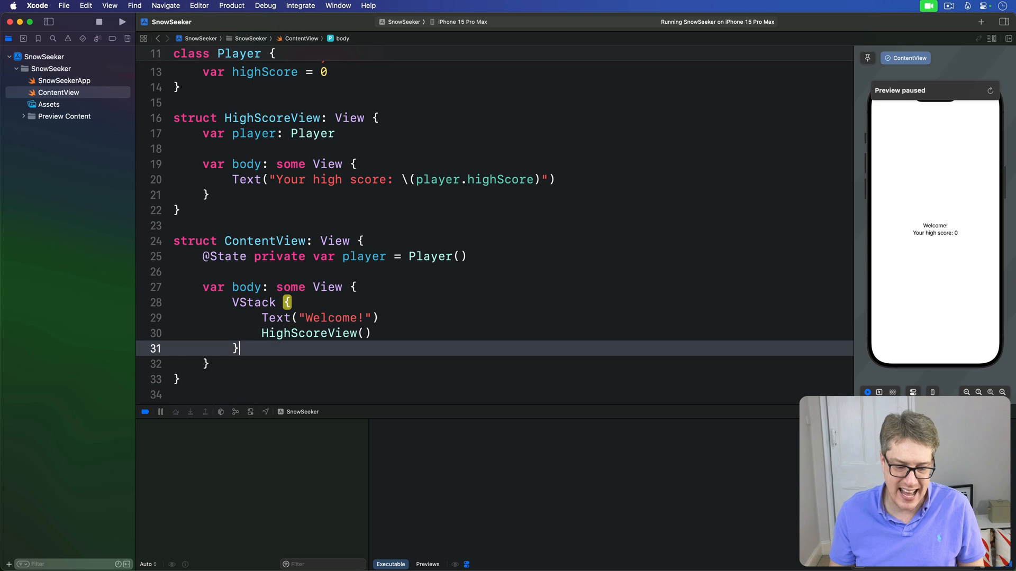
pyautogui.write('.environment(pl')
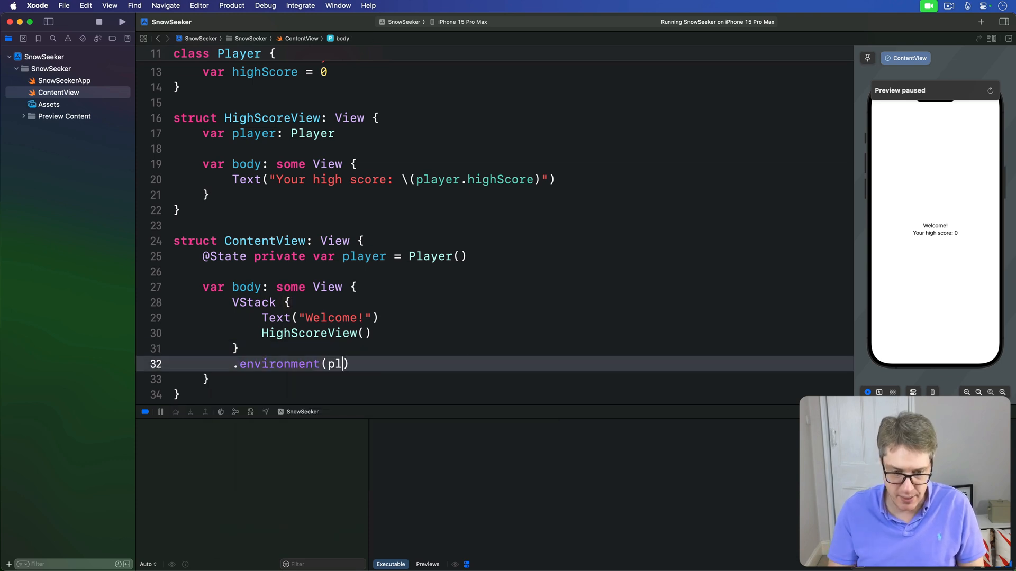
pyautogui.write('ayer')
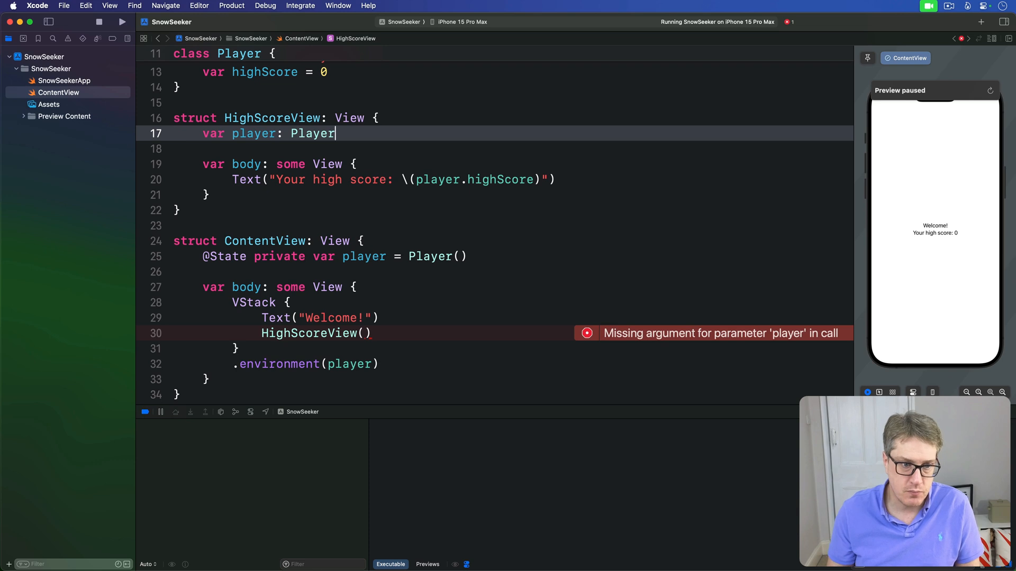
pyautogui.write('@Env')
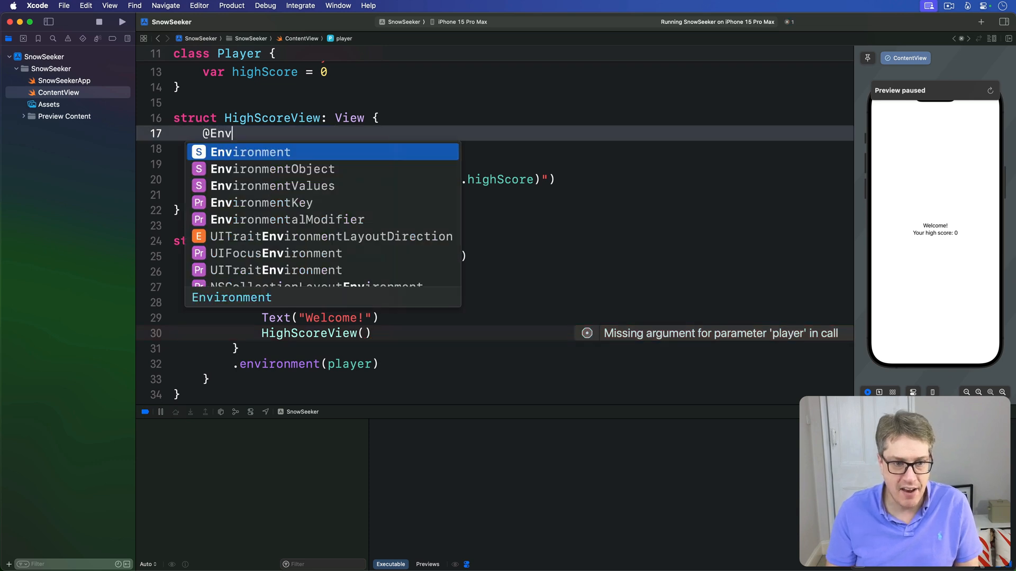
pyautogui.write('Environment(Pl')
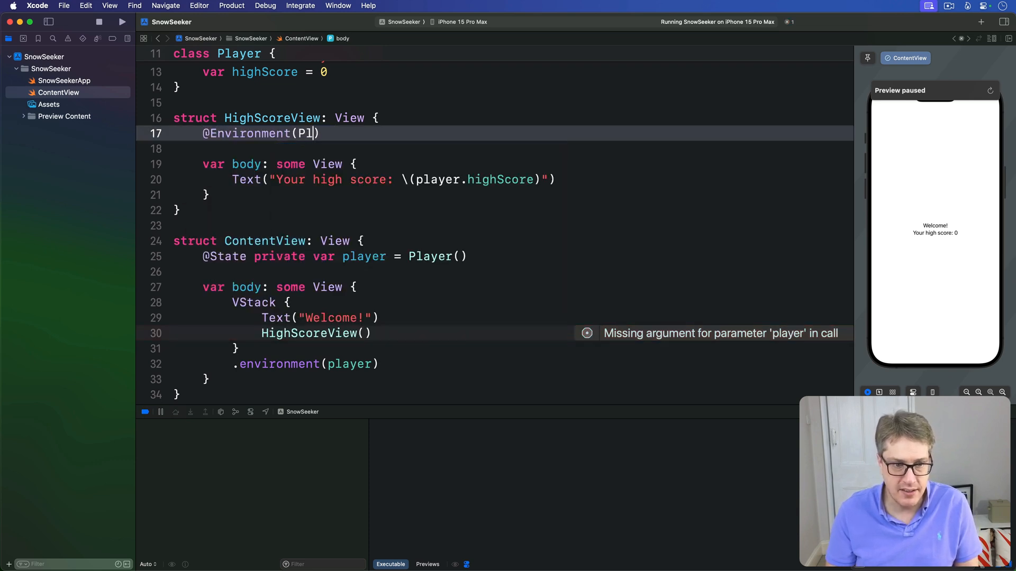
pyautogui.write('ayer.self')
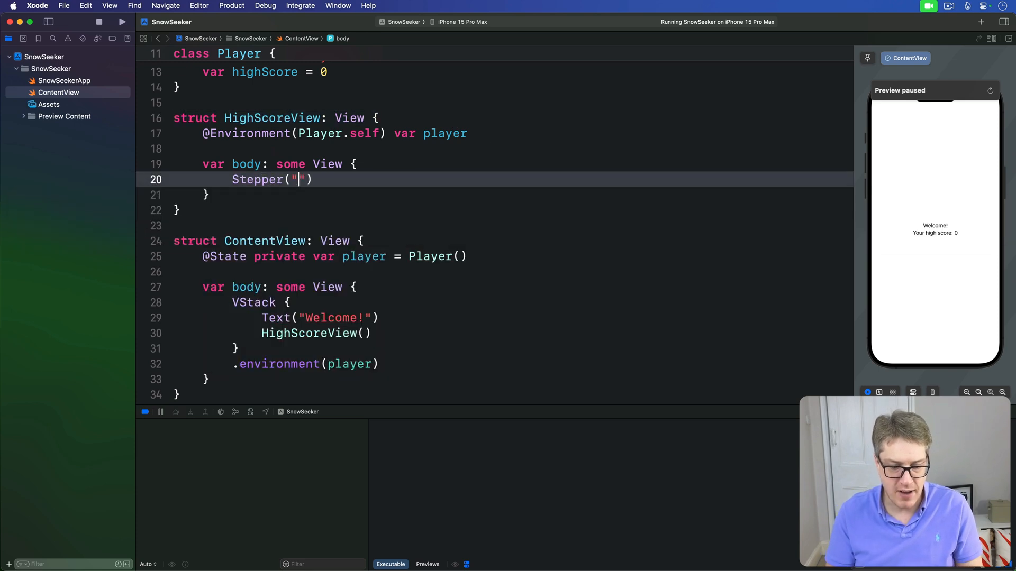
# - Write Stepper("High score: \(player.highScore)", value: $player.highScore) as HighScoreView's body
pyautogui.write('High score: \\')
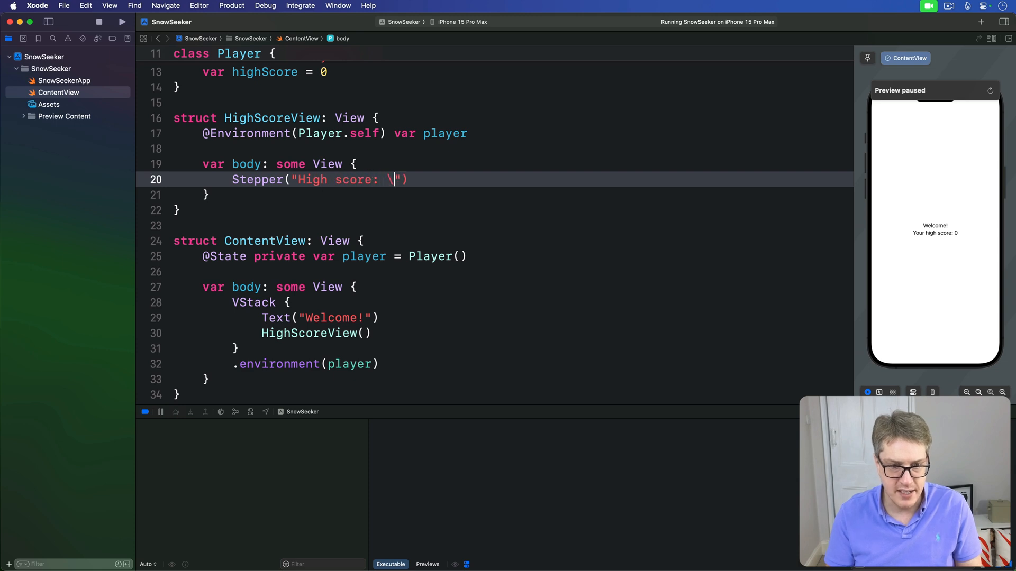
pyautogui.write('(player.highScore)')
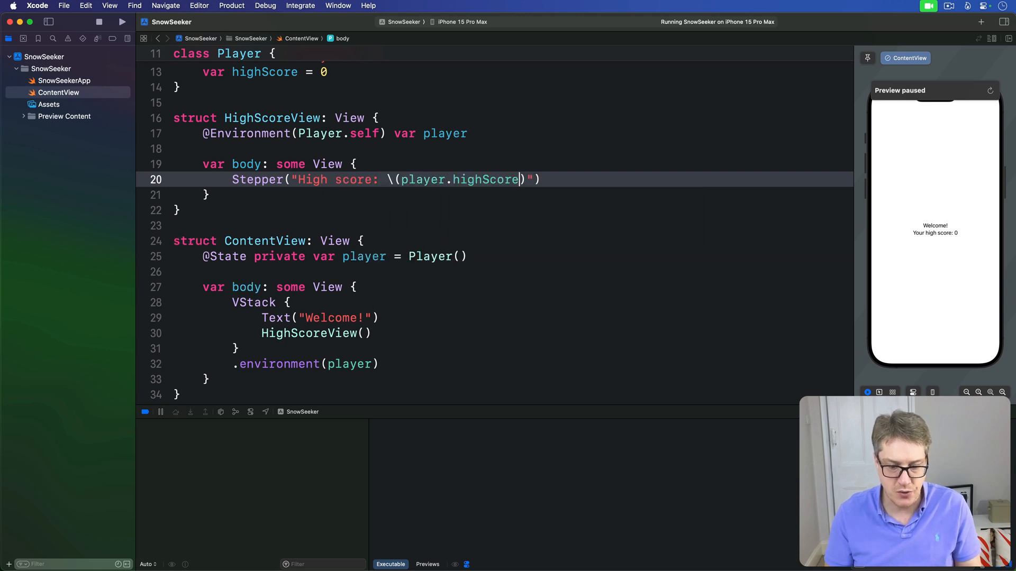
pyautogui.write(', value:')
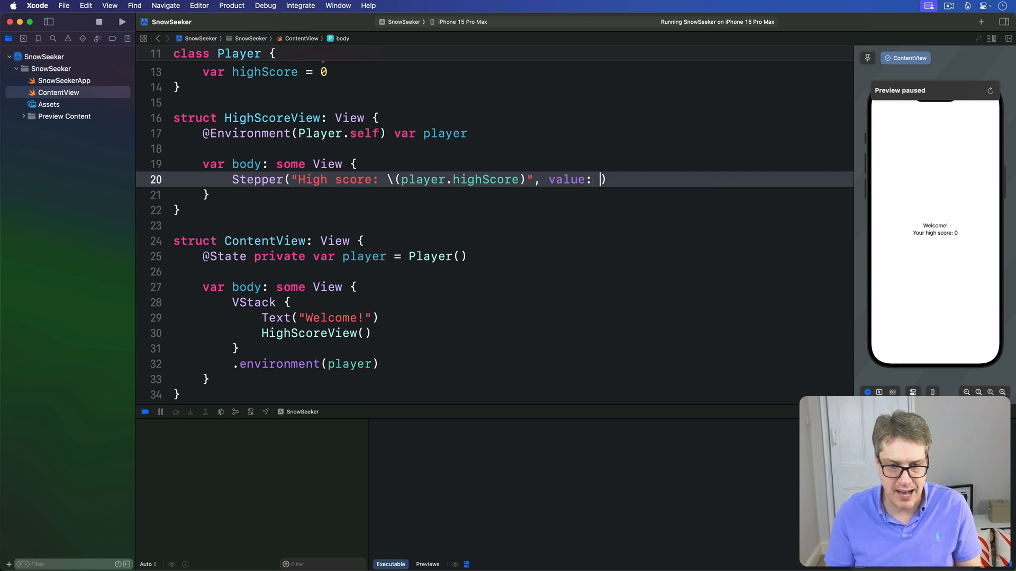
pyautogui.write('$player.high')
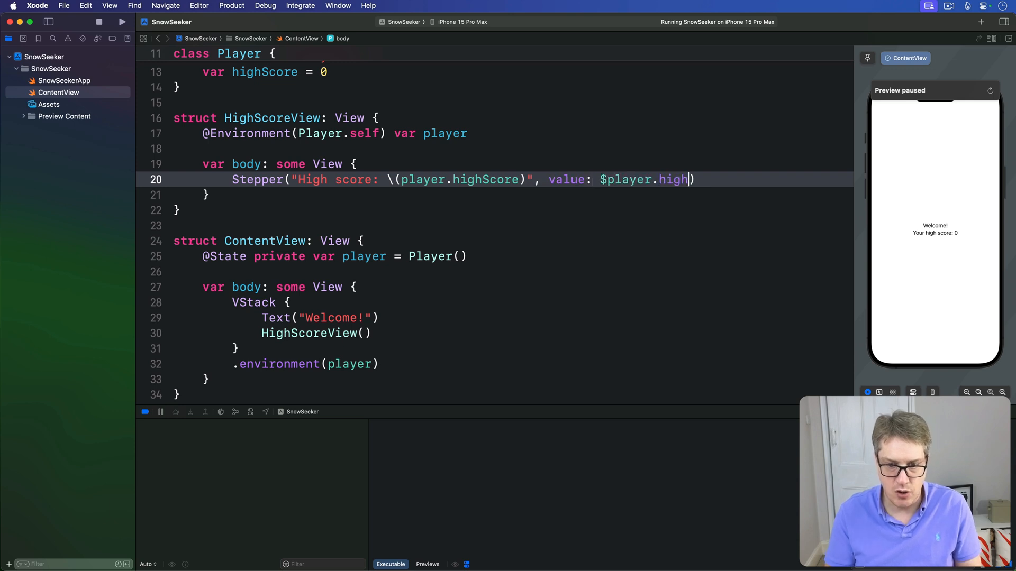
pyautogui.write('Score')
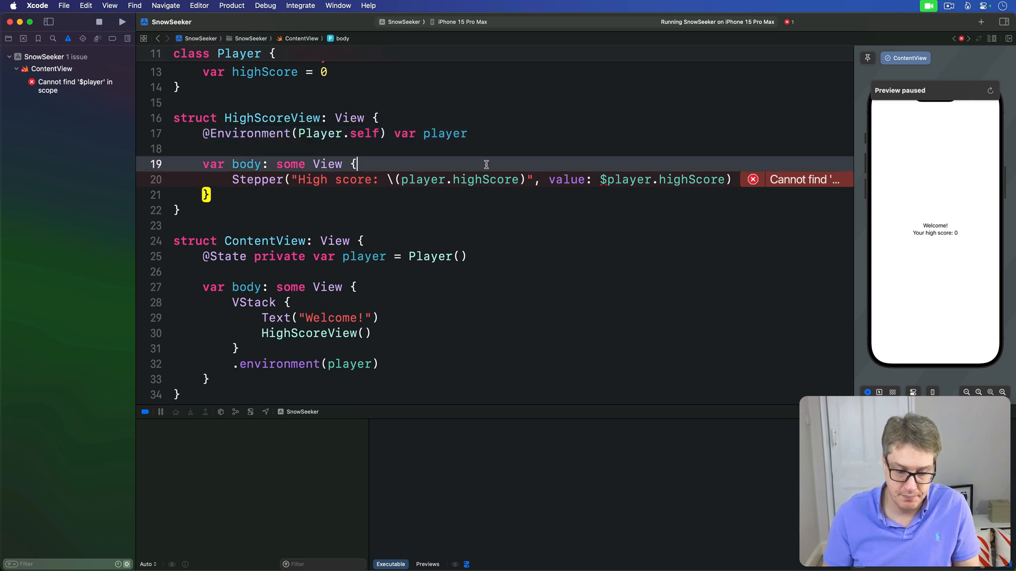
pyautogui.write('@Bindable var pla')
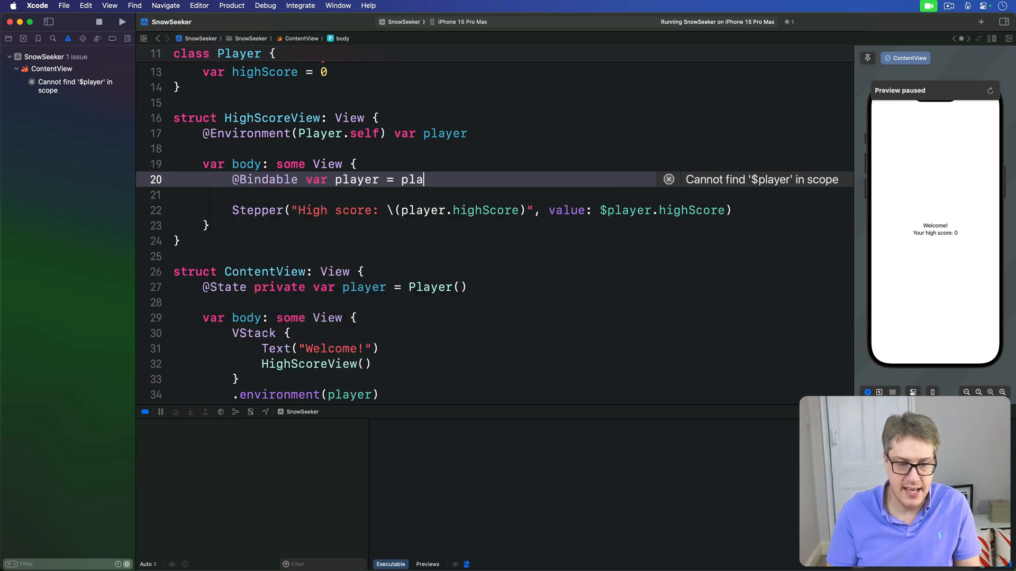
pyautogui.write('yer')
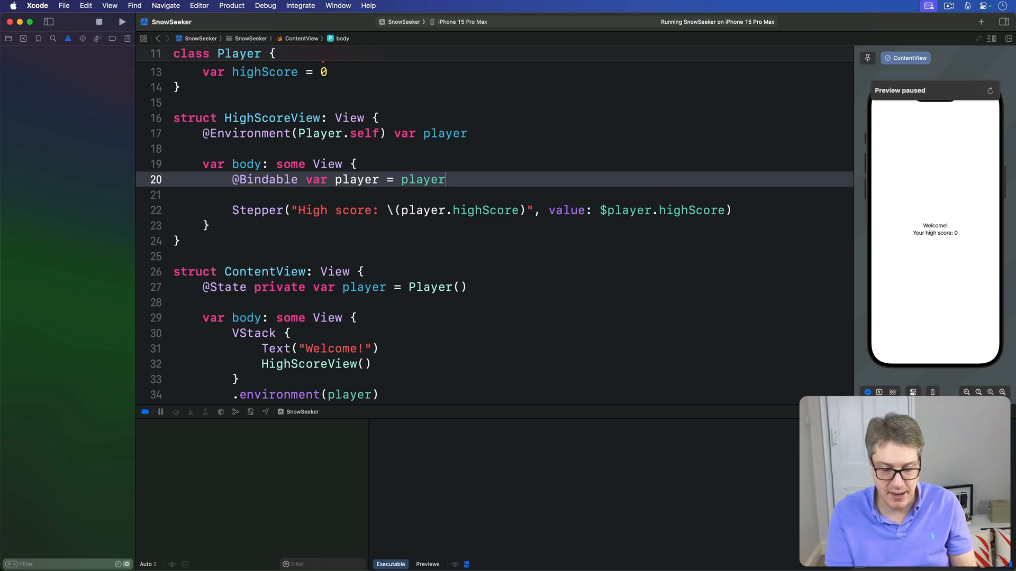
# - Build and run SnowSeeker, then test the High score stepper's increase and decrease buttons
pyautogui.click(122, 21)
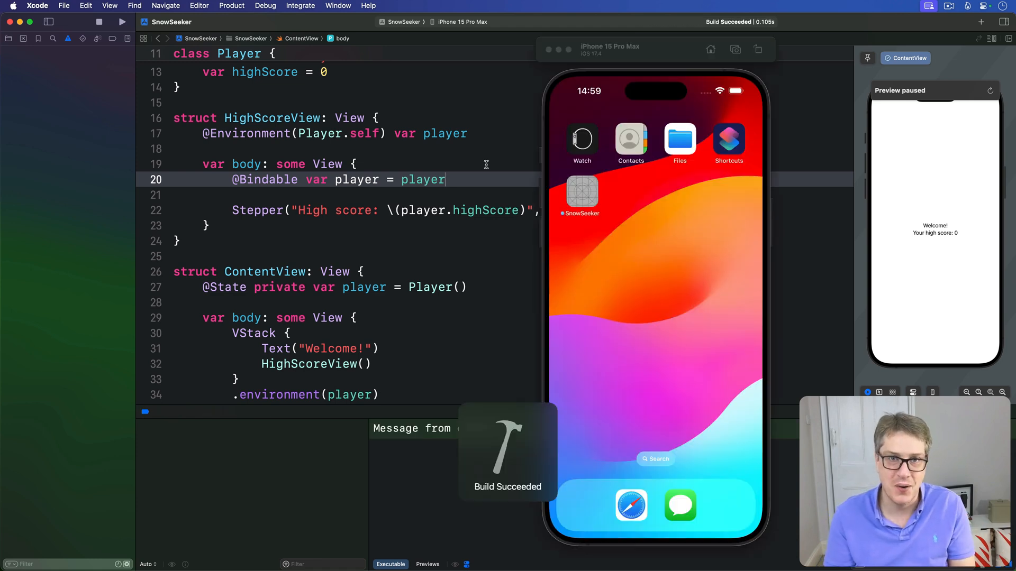
pyautogui.click(122, 21)
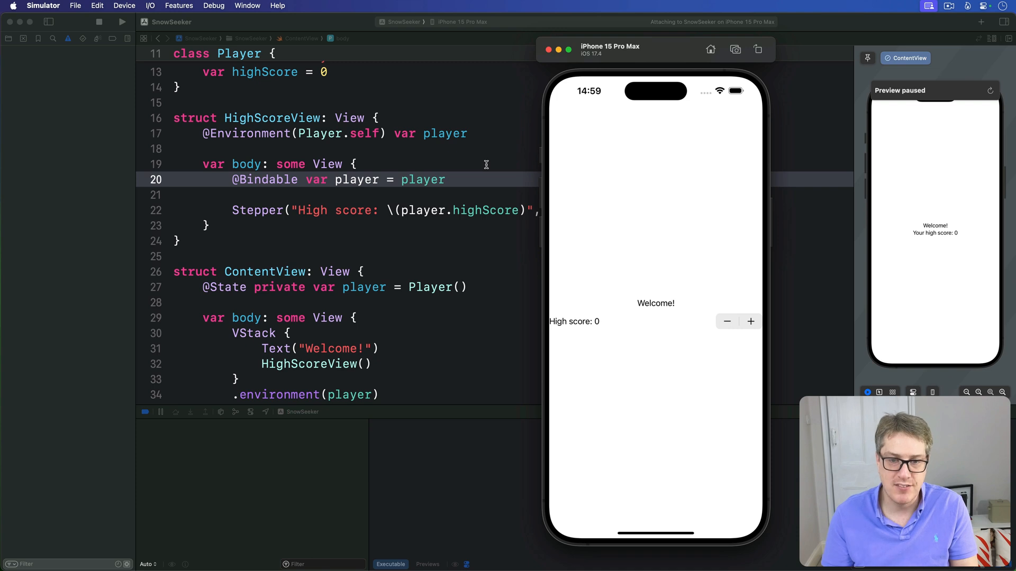
pyautogui.click(750, 321)
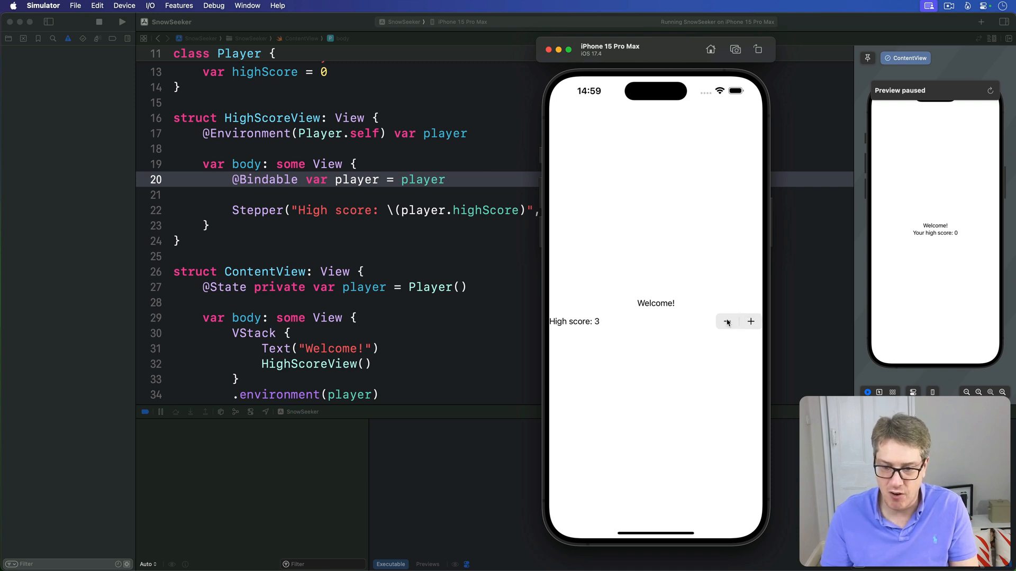
pyautogui.click(727, 321)
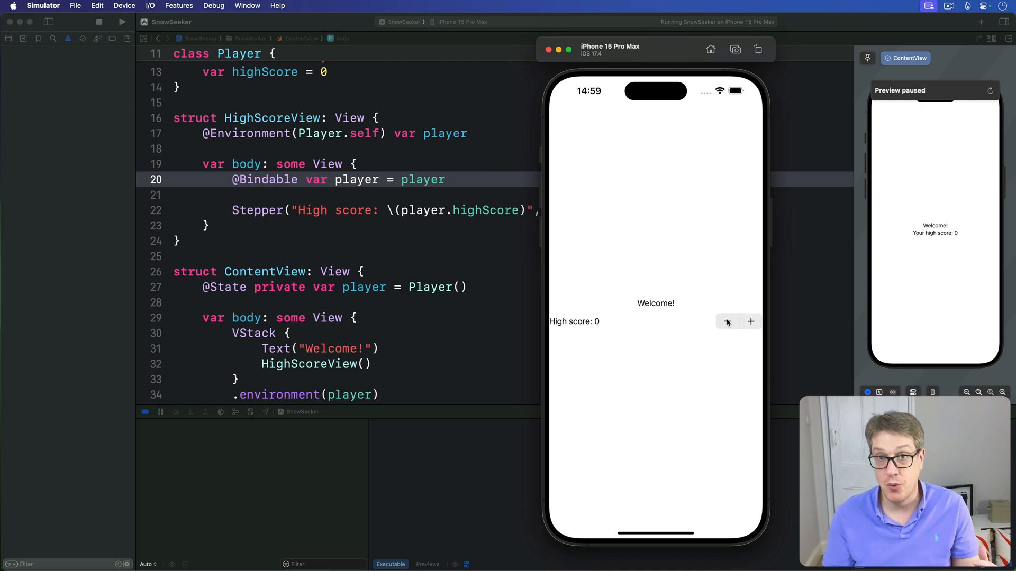